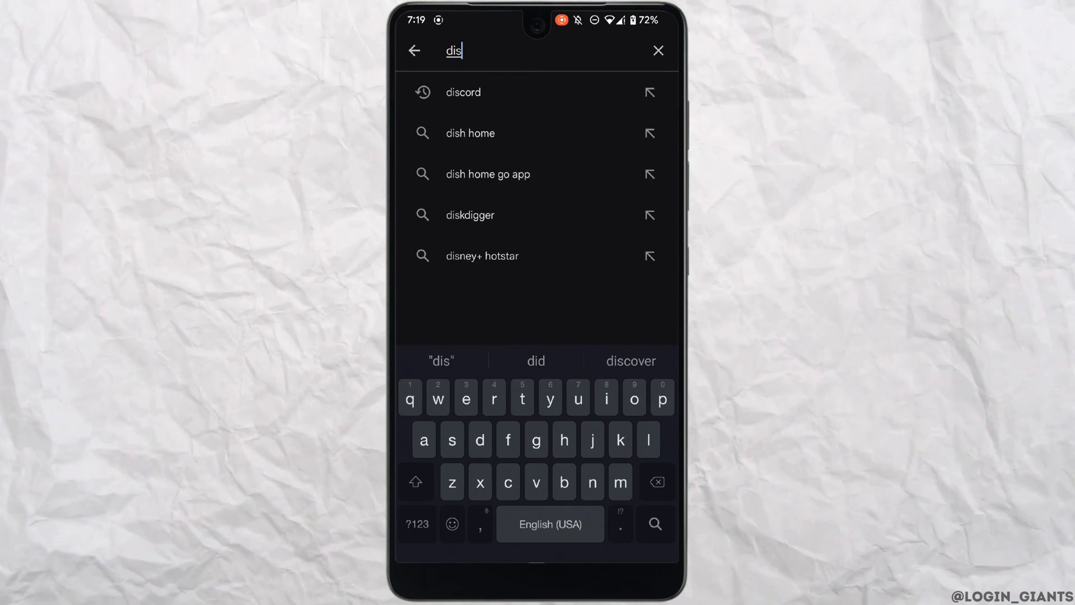
Choose the 'discord' search suggestion to bring up the Discord listing.
{"action": "left_click", "coordinate": [462, 92]}
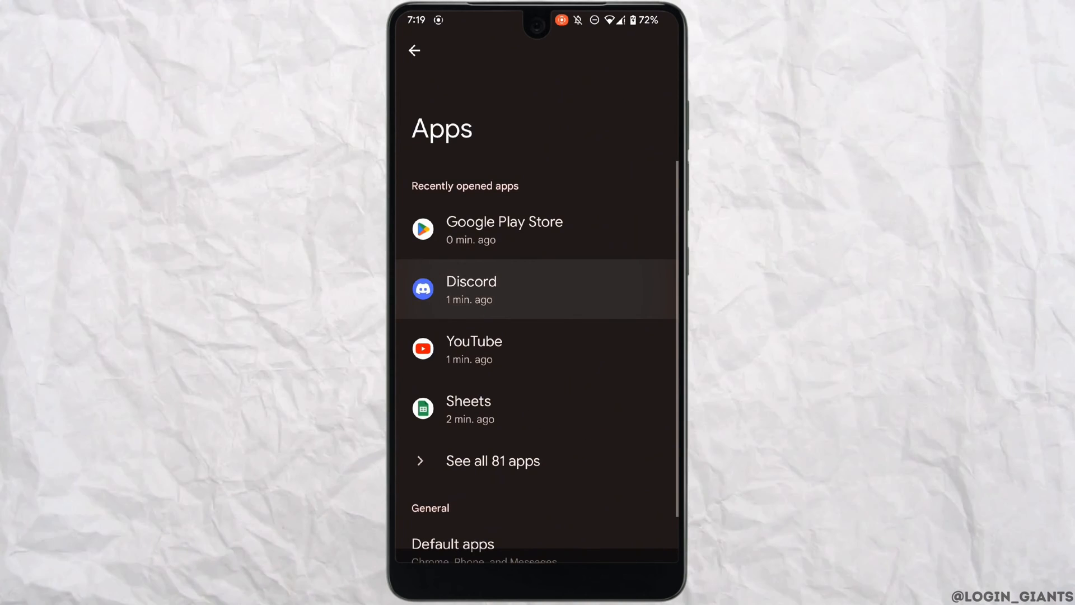
Go into Discord's App info, its Storage & cache page, and clear its stored data.
{"action": "left_click", "coordinate": [472, 288]}
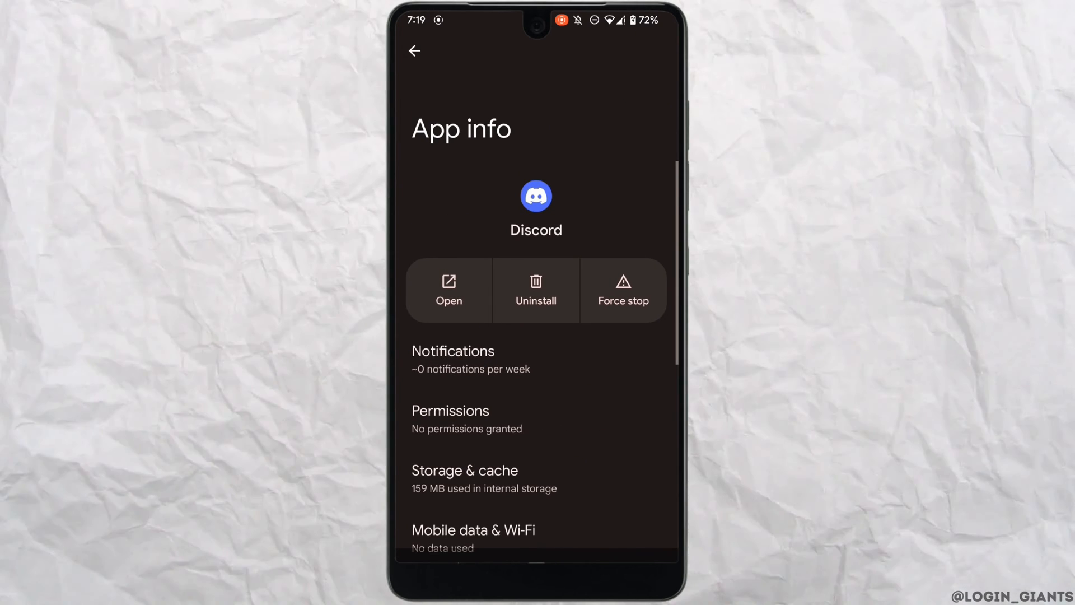
{"action": "left_click", "coordinate": [463, 478]}
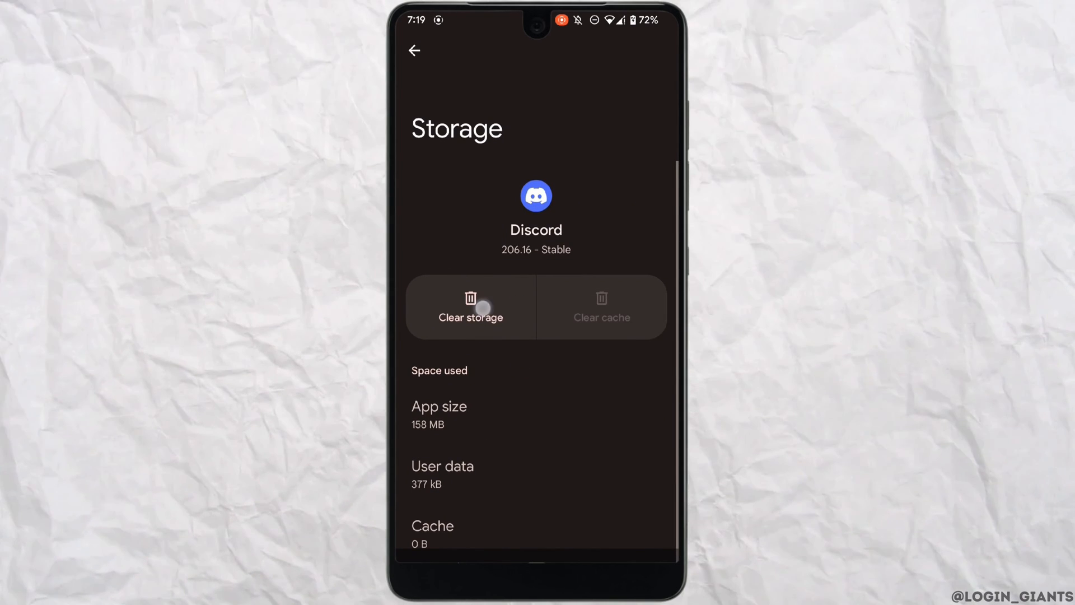
{"action": "left_click", "coordinate": [414, 51]}
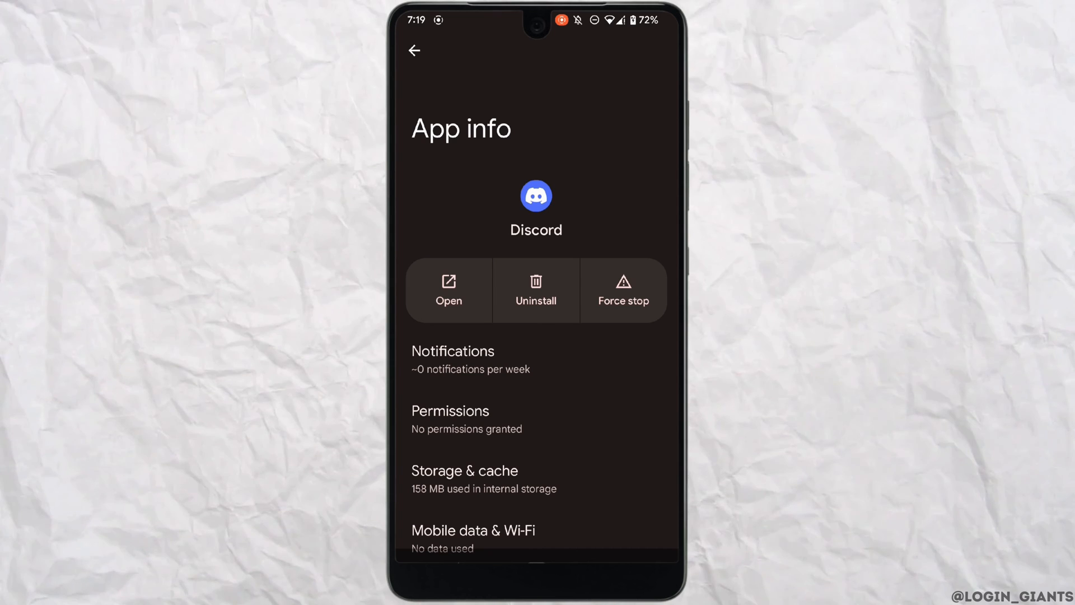
Uninstall Discord, confirm with OK, and return to the home screen.
{"action": "left_click", "coordinate": [536, 290]}
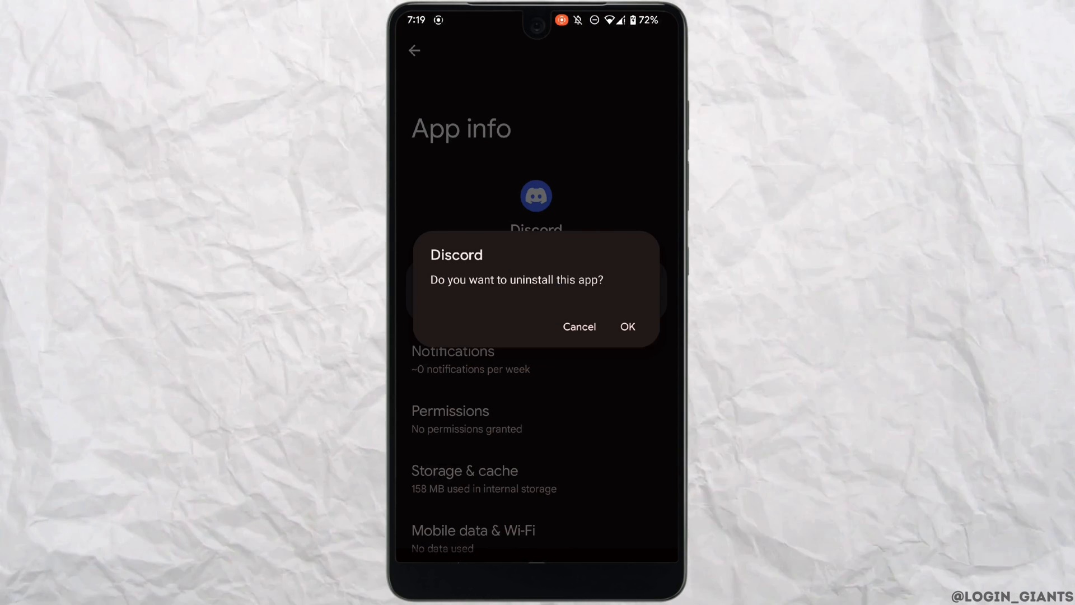
{"action": "left_click", "coordinate": [578, 326]}
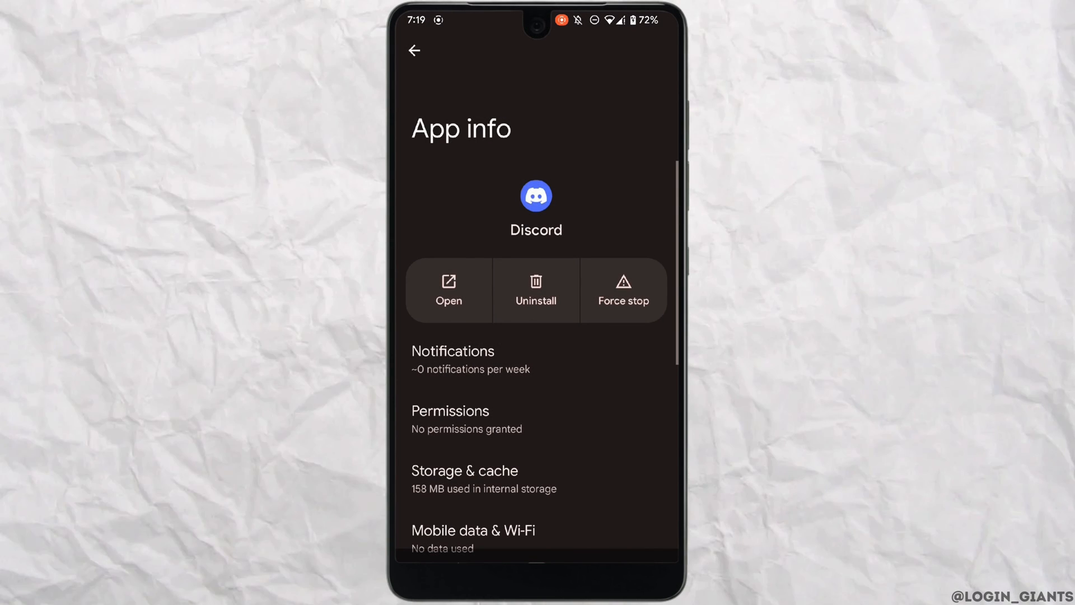
{"action": "left_click", "coordinate": [413, 50]}
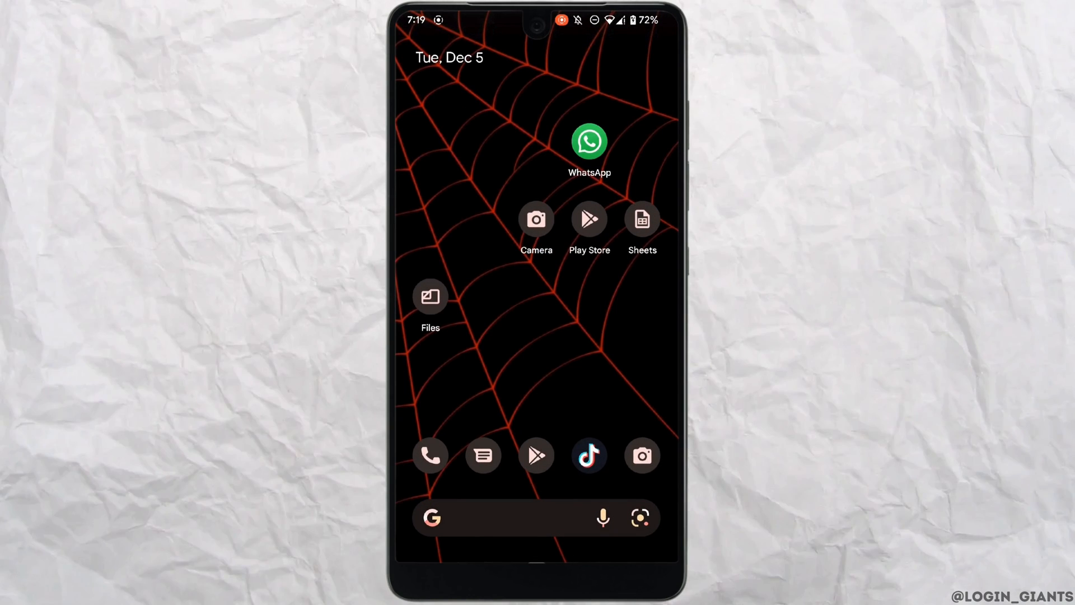